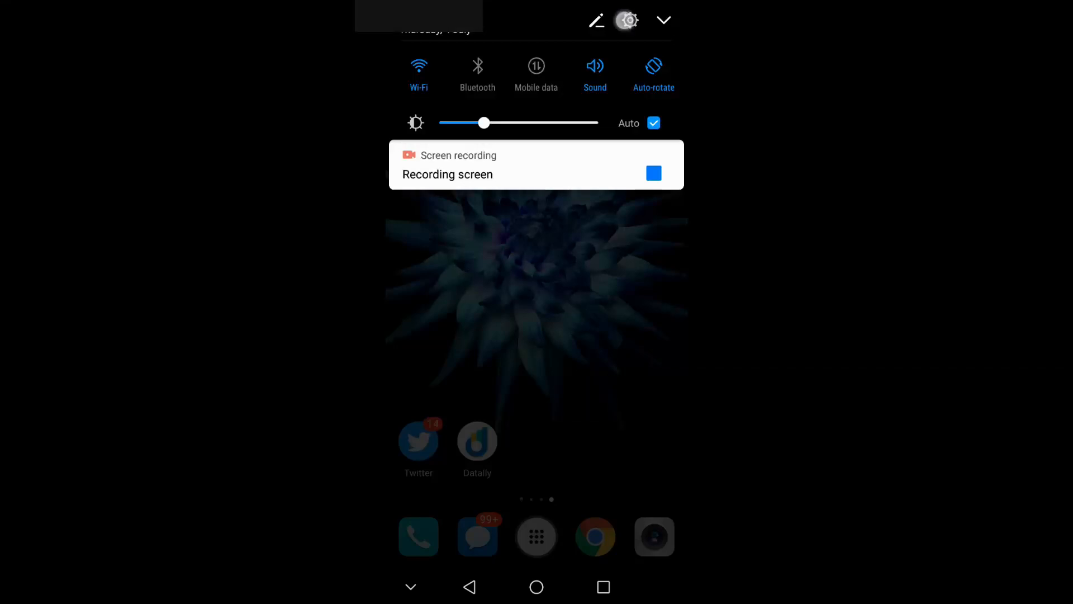
Open Settings and cancel the Dialog 4G password prompt on the Wi-Fi page.
left_click(626, 20)
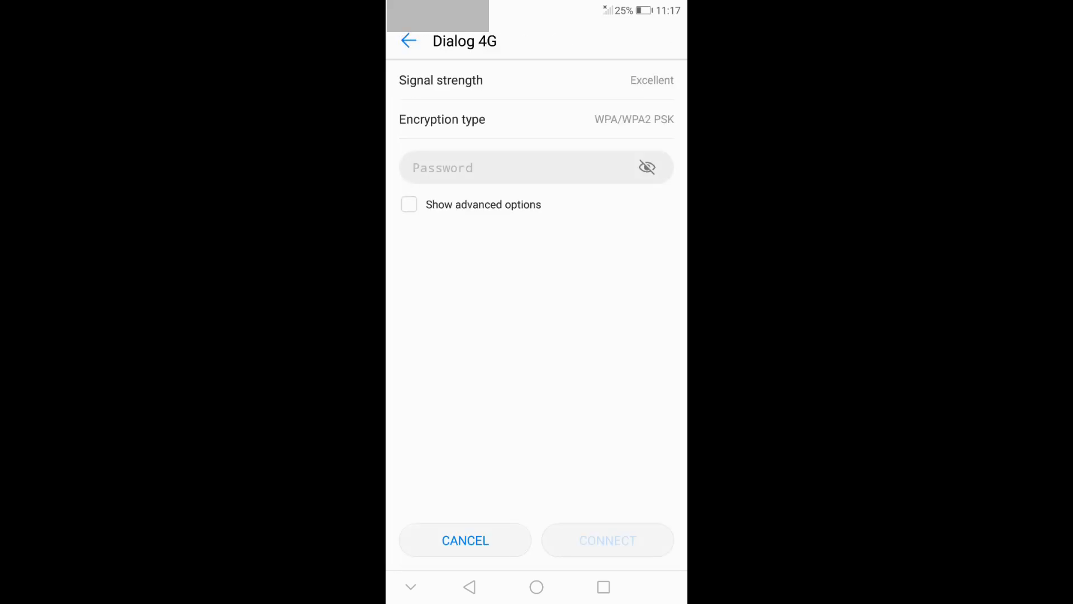
left_click(469, 586)
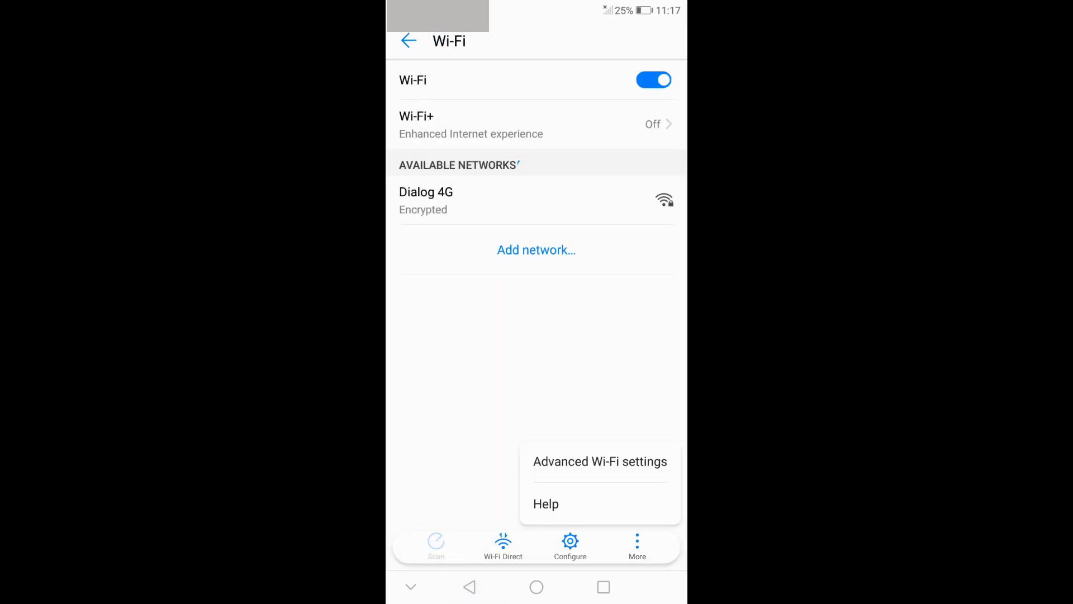
Connect to Dialog 4G via WPS connection in Advanced Wi-Fi settings.
left_click(599, 460)
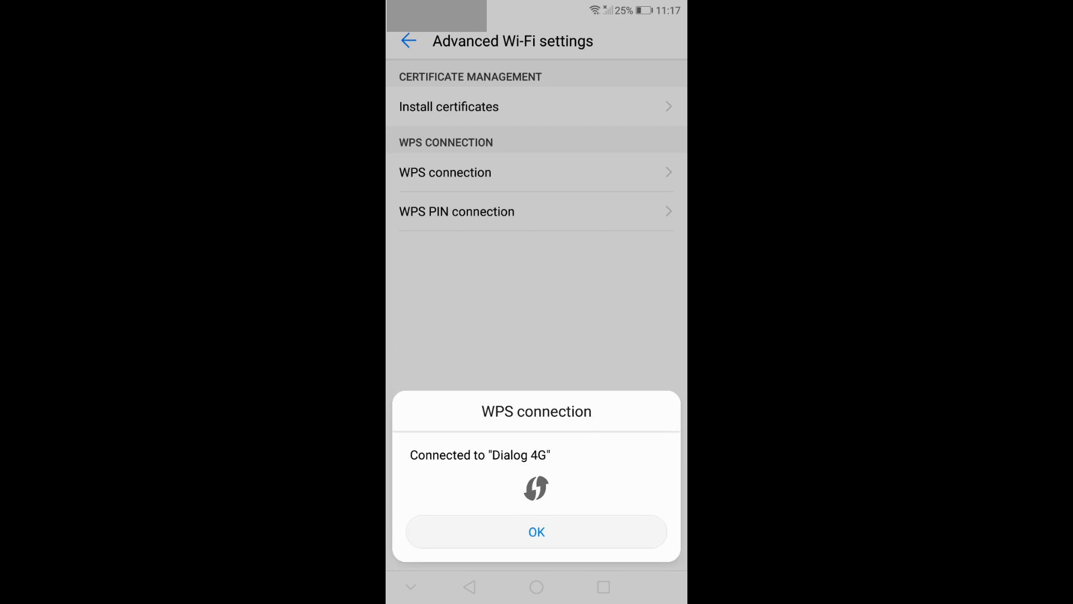
left_click(536, 531)
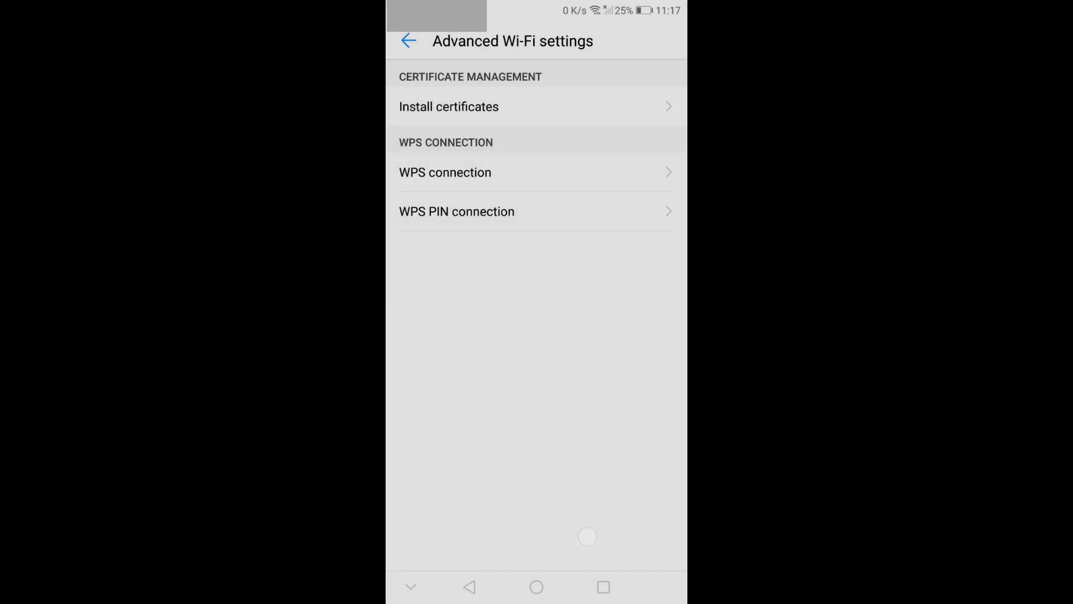
left_click(469, 586)
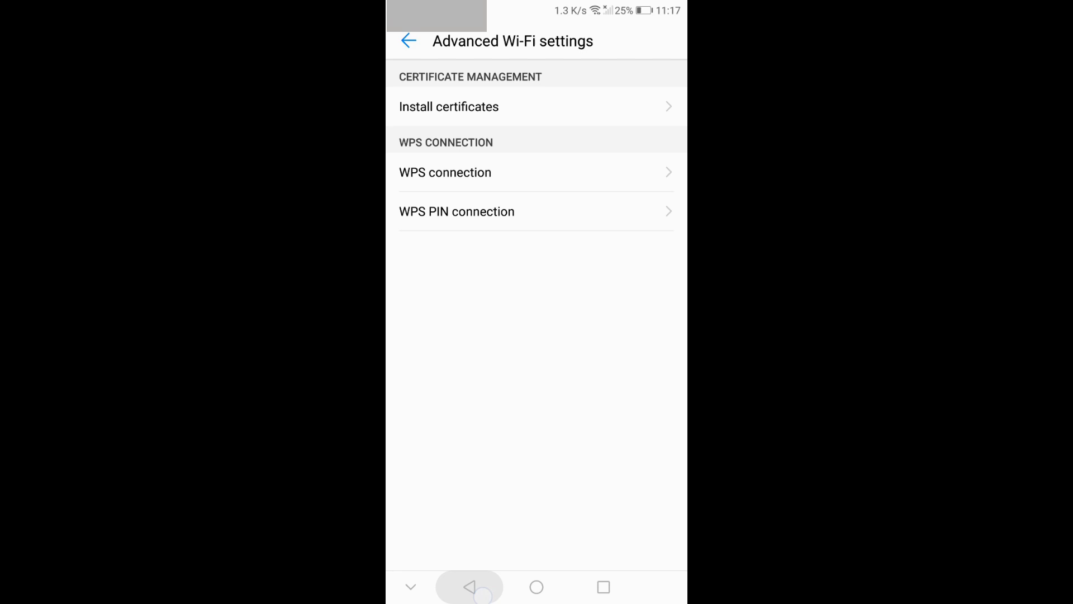
Return to the Wi-Fi list and confirm Dialog 4G shows as Connected.
left_click(409, 40)
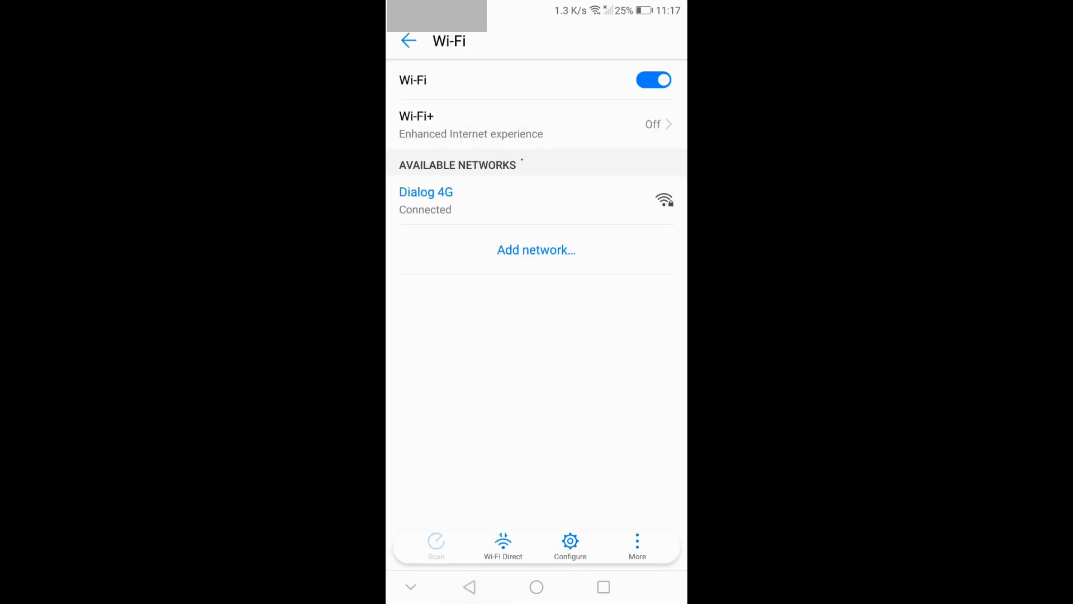
left_click(425, 199)
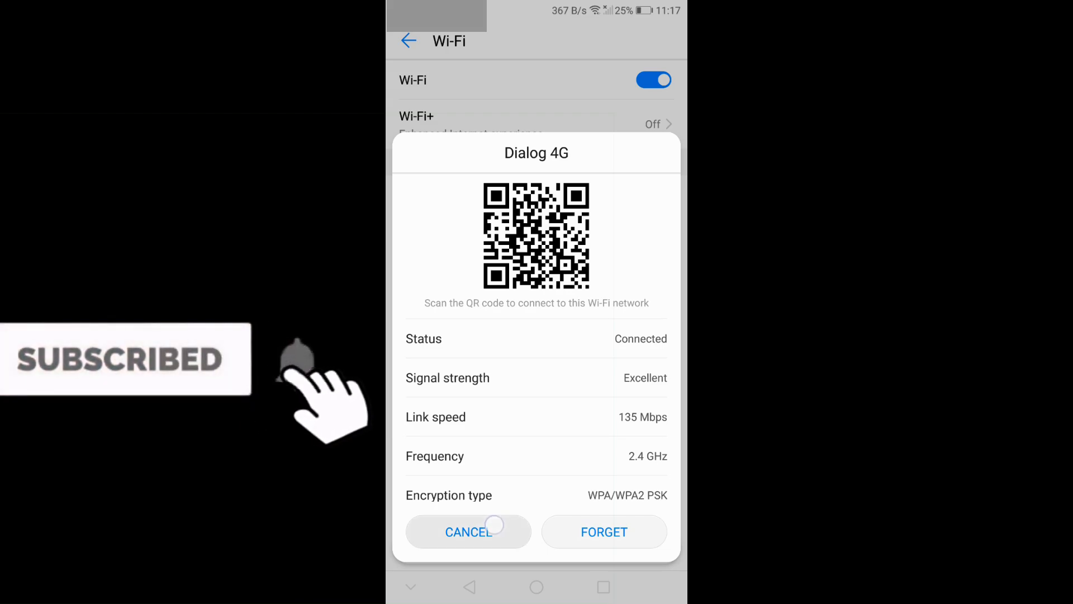
left_click(468, 531)
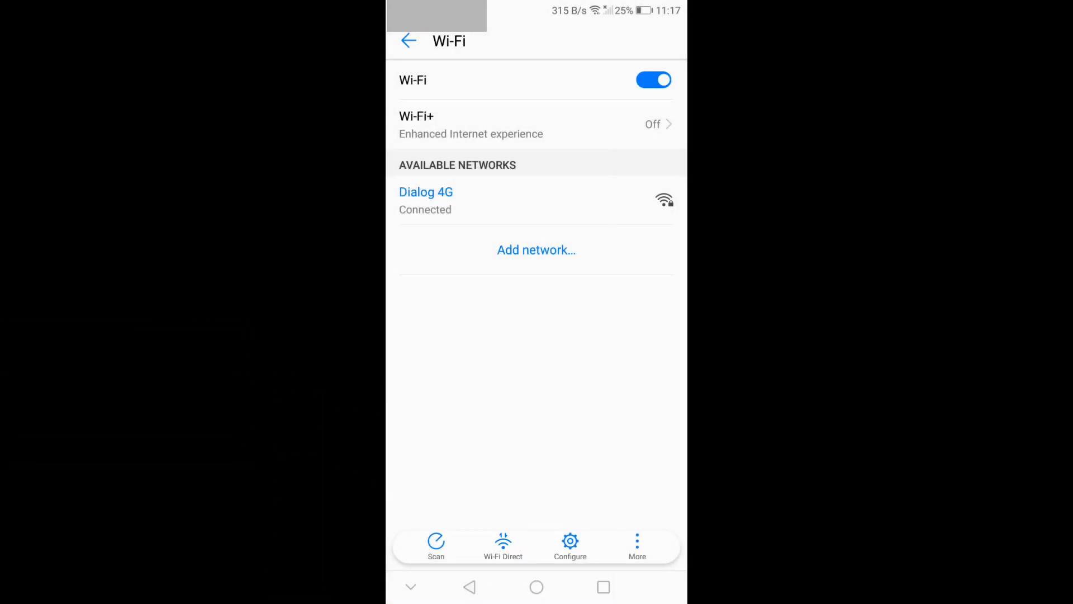